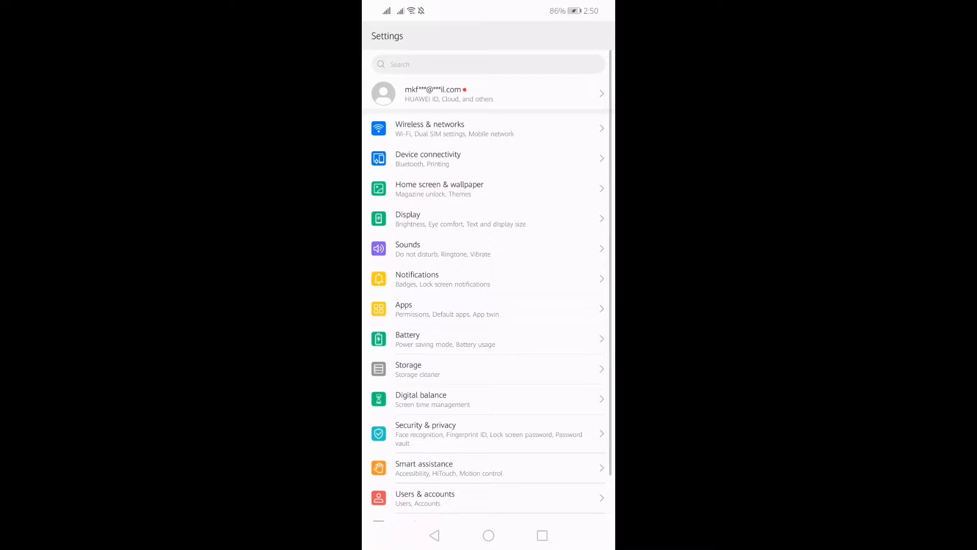
Step: Check in Wireless & networks that the phone is connected to Wi-Fi network f666e9
{"action": "left_click", "coordinate": [488, 128]}
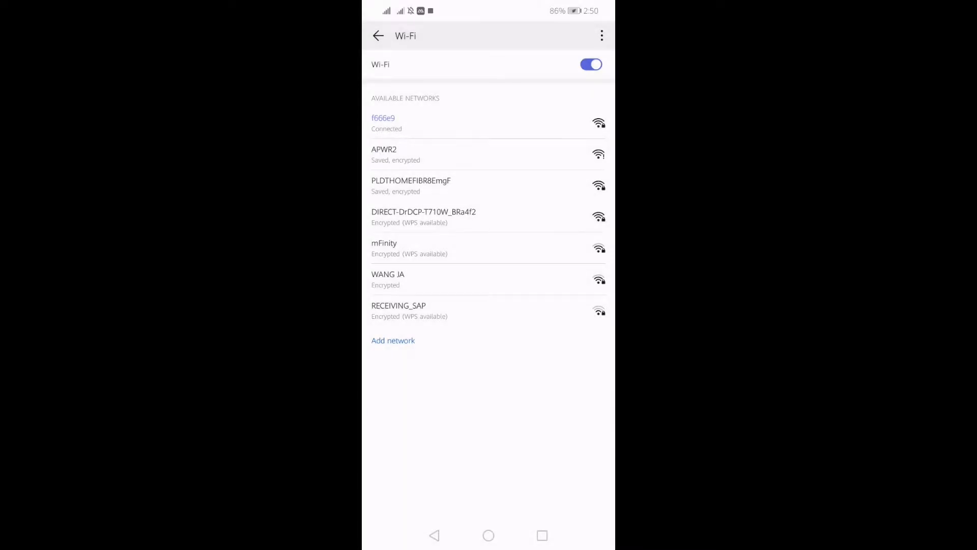
{"action": "left_click", "coordinate": [411, 185]}
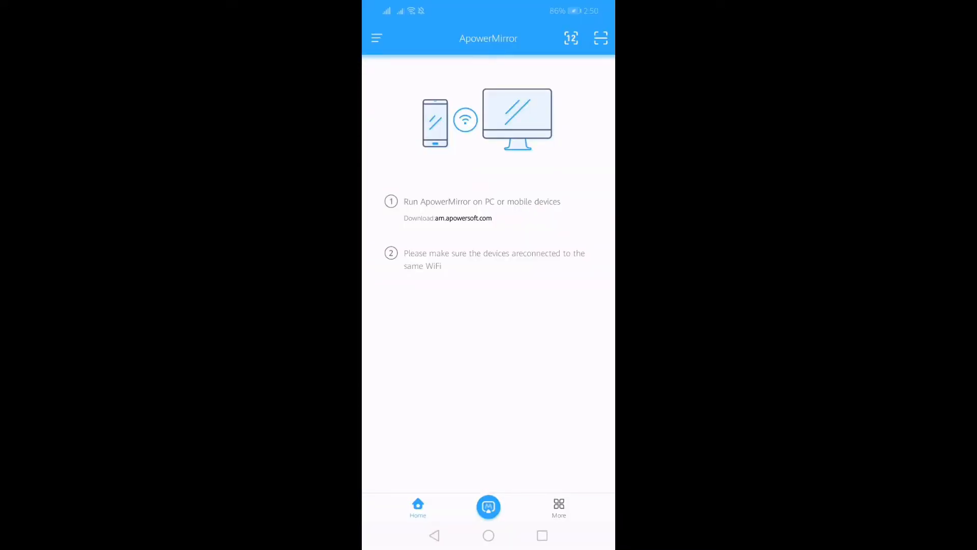
Step: Connect to Apowersoft[ApowerTech PC 3] and start Phone Screen Mirroring
{"action": "left_click", "coordinate": [487, 507]}
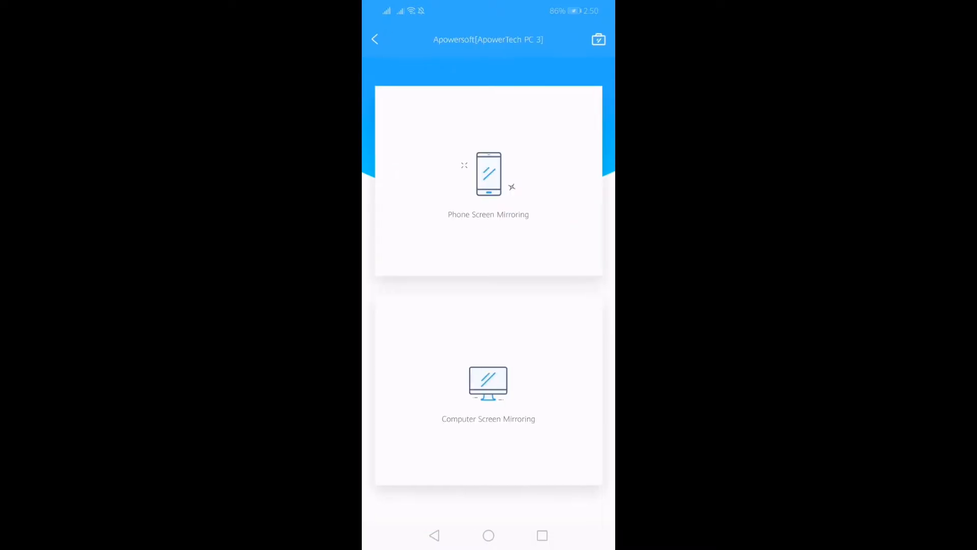
{"action": "left_click", "coordinate": [489, 181]}
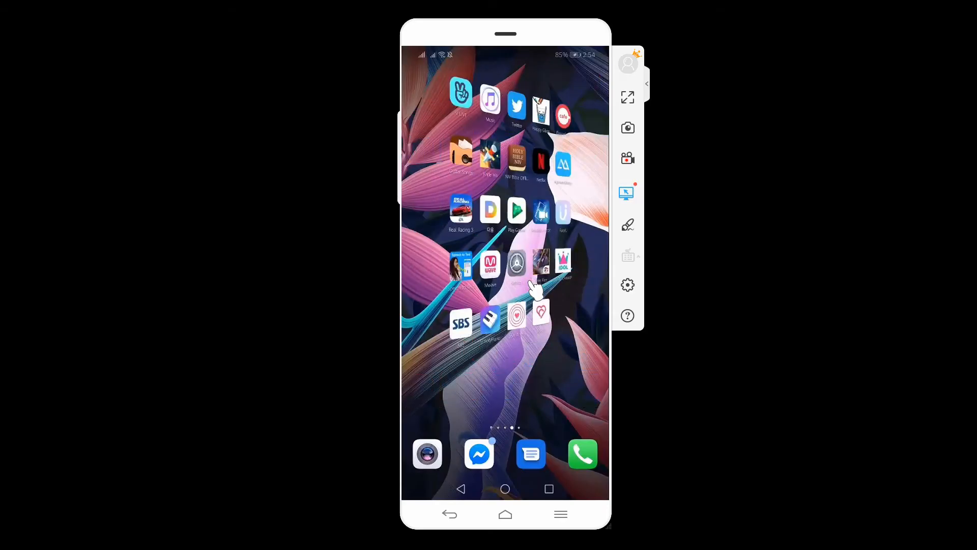
Step: From the mirrored phone, reopen ApowerMirror's Wi-Fi list showing Apowersoft[ApowerTech PC 3]
{"action": "left_click", "coordinate": [627, 193]}
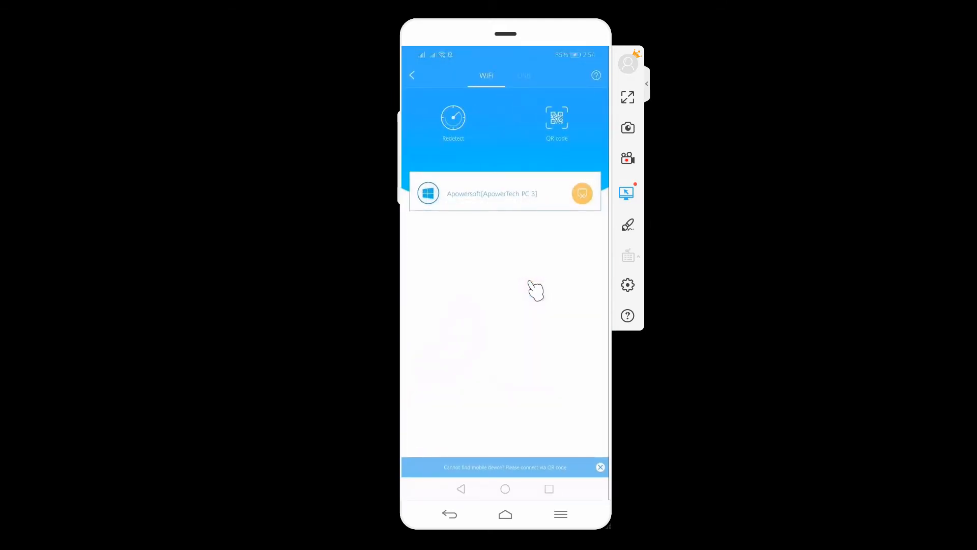